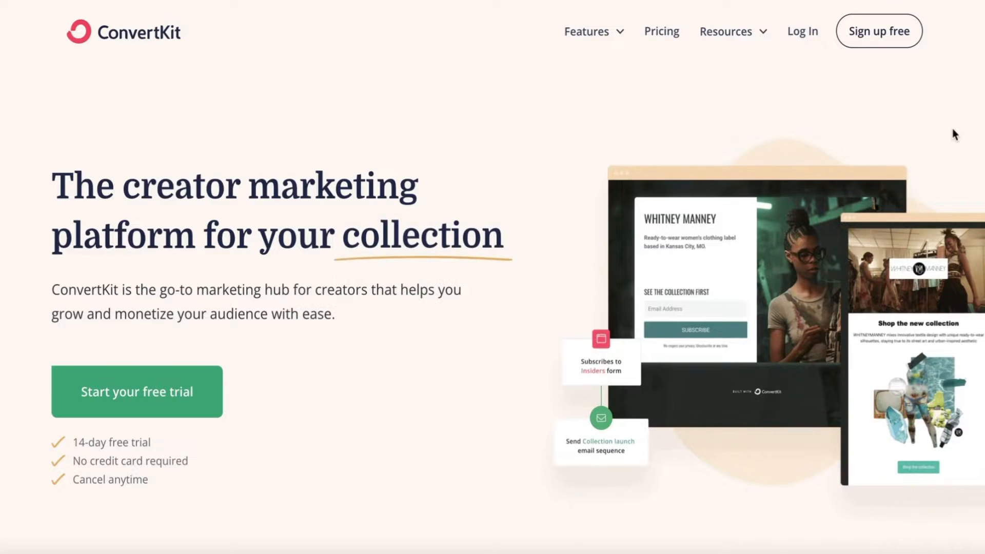
# Scroll through My emails to review past newsletters before starting a new email.
pyautogui.scroll(-3)
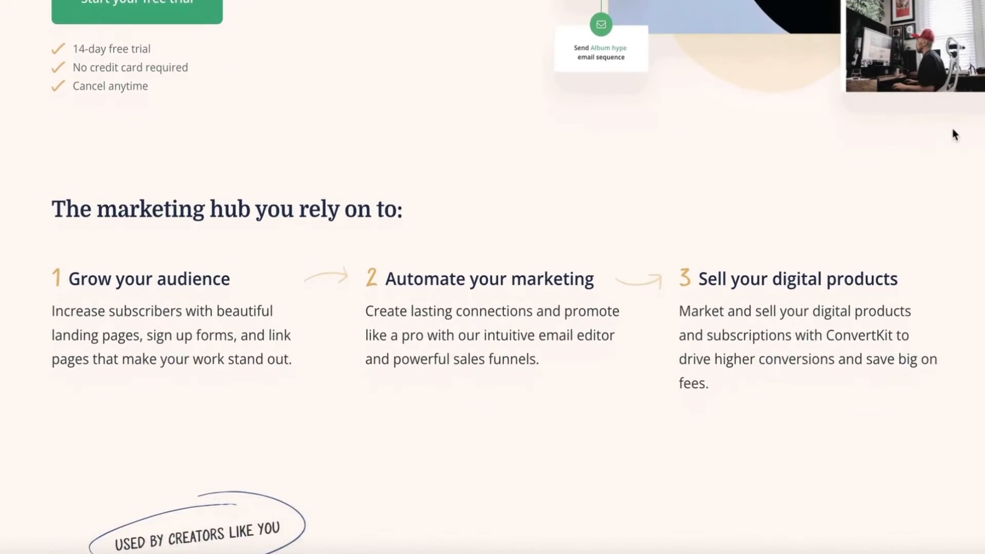
pyautogui.scroll(-3)
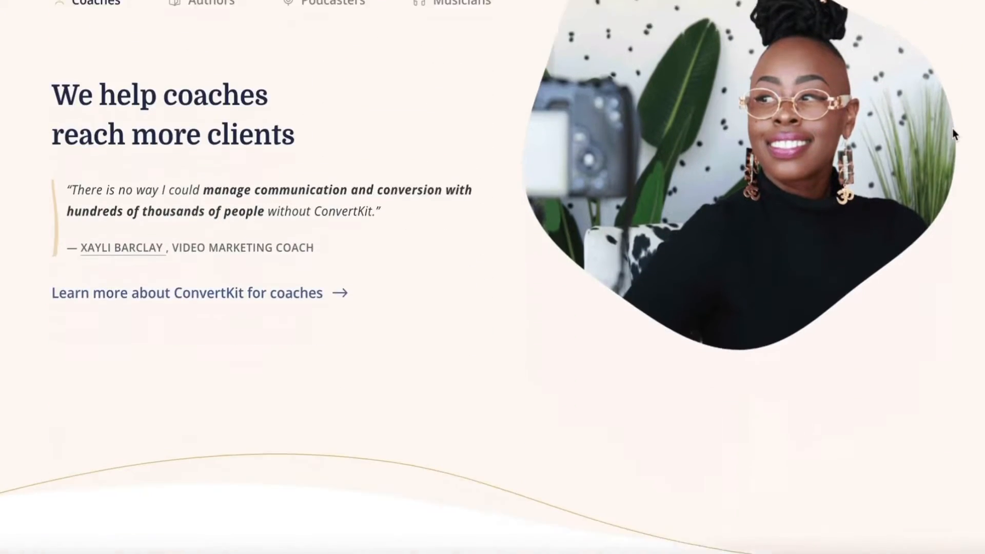
pyautogui.scroll(-3)
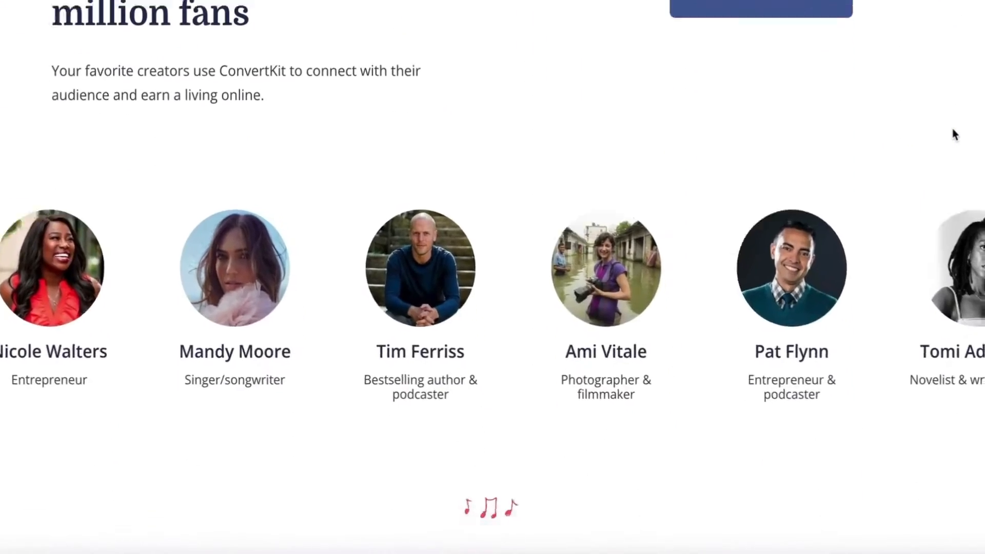
pyautogui.scroll(-3)
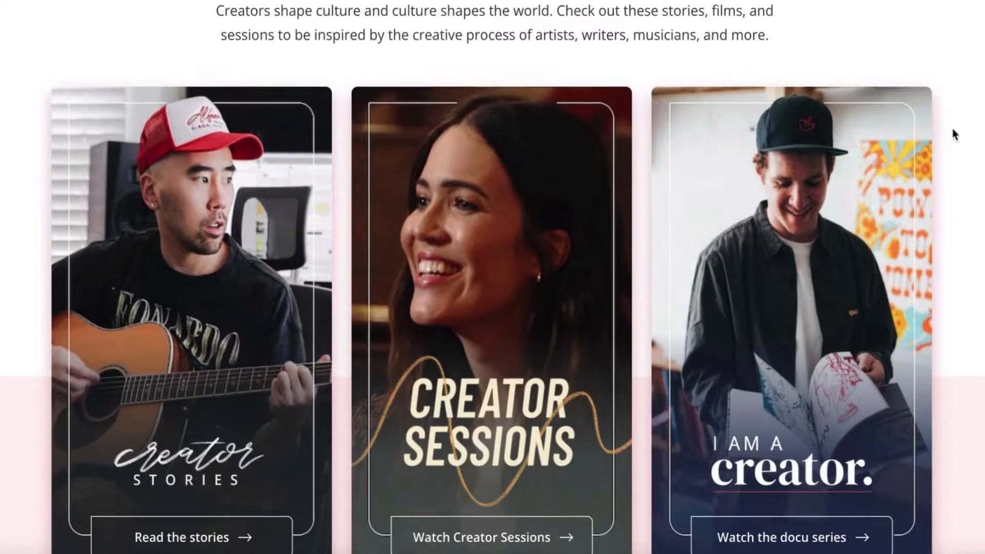
pyautogui.scroll(-3)
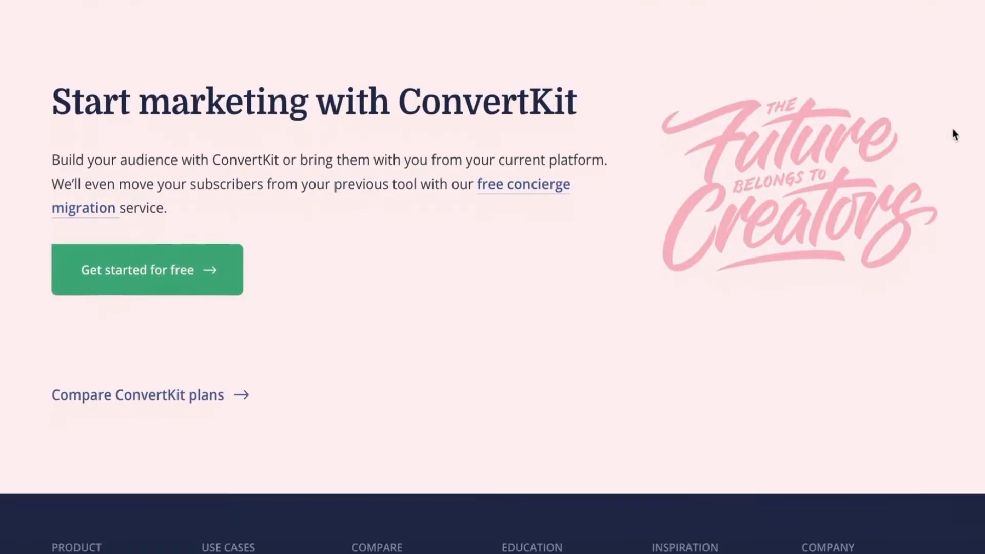
pyautogui.scroll(-3)
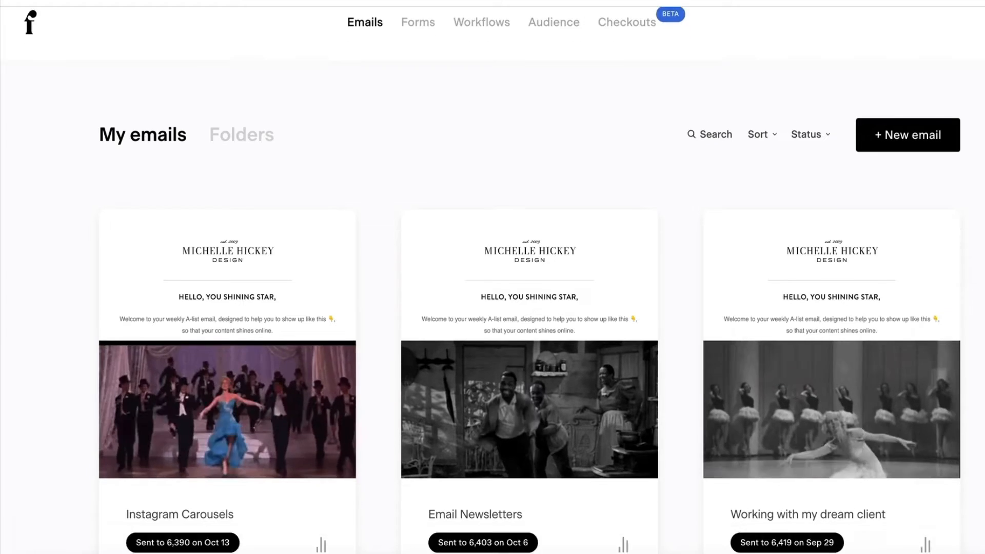
pyautogui.scroll(-3)
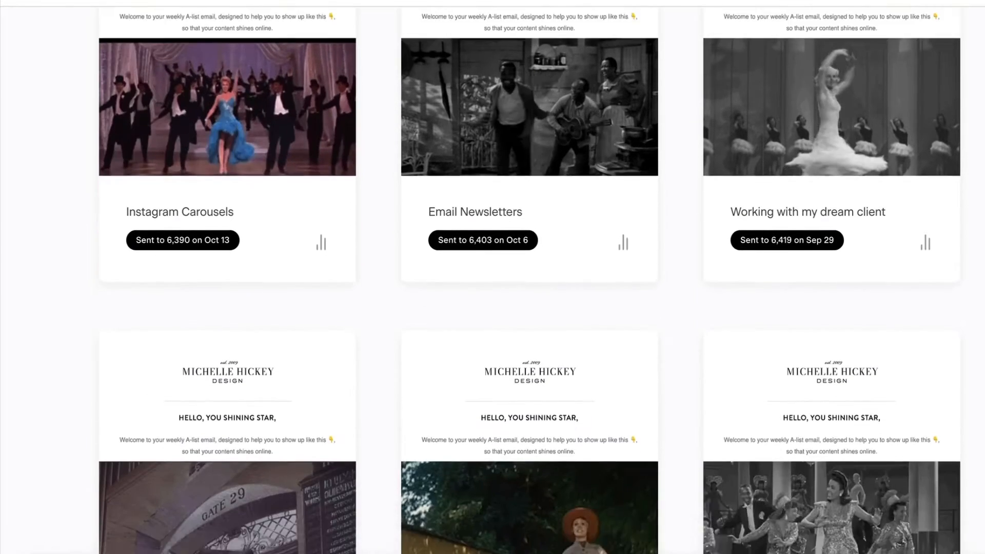
pyautogui.scroll(-3)
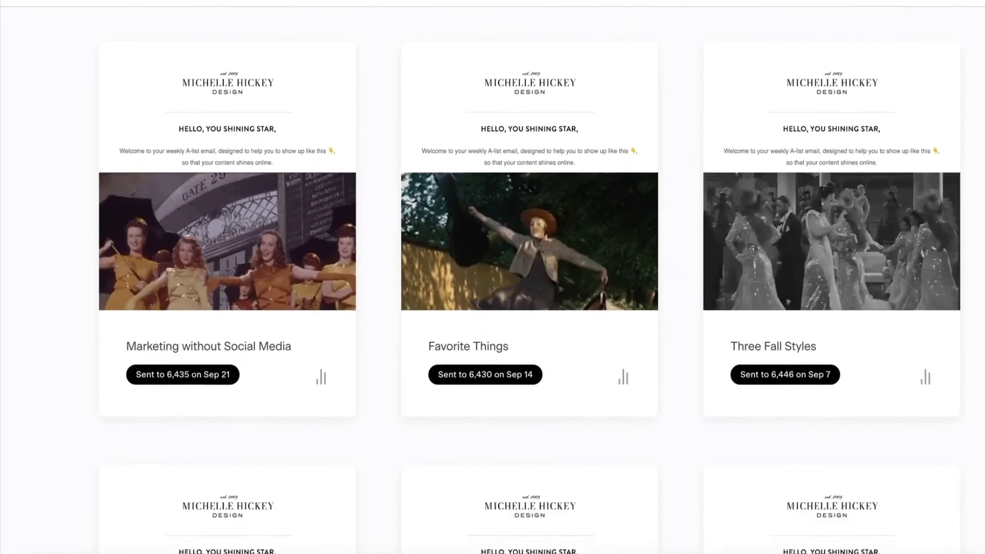
pyautogui.scroll(-3)
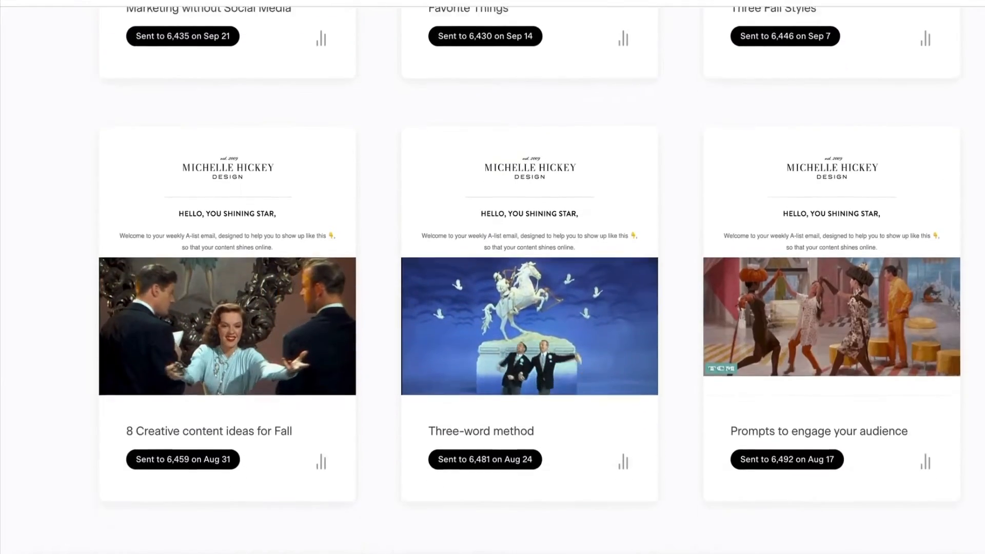
pyautogui.scroll(-3)
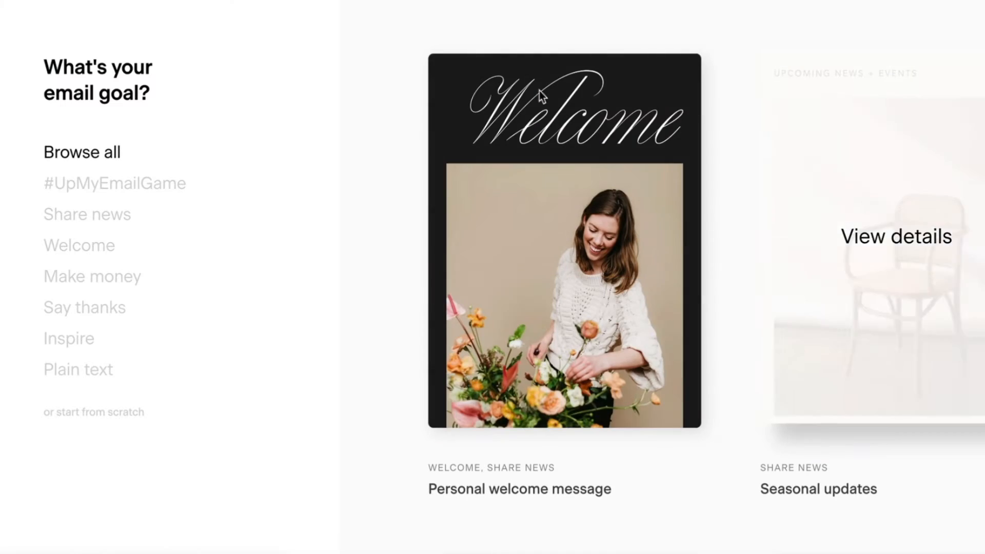
# Filter the gallery by #UpMyEmailGame then Share news and browse the news templates.
pyautogui.click(114, 182)
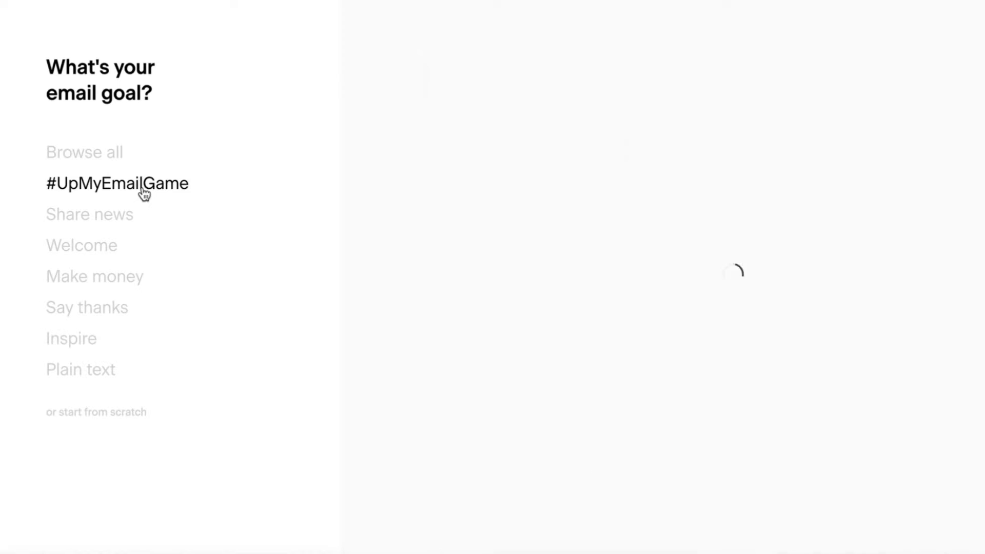
pyautogui.click(116, 183)
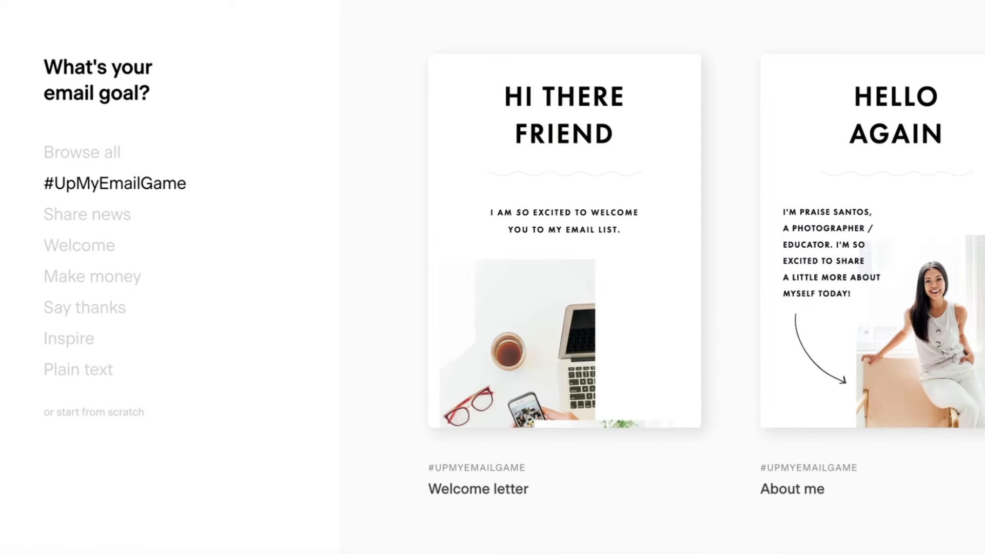
pyautogui.click(87, 215)
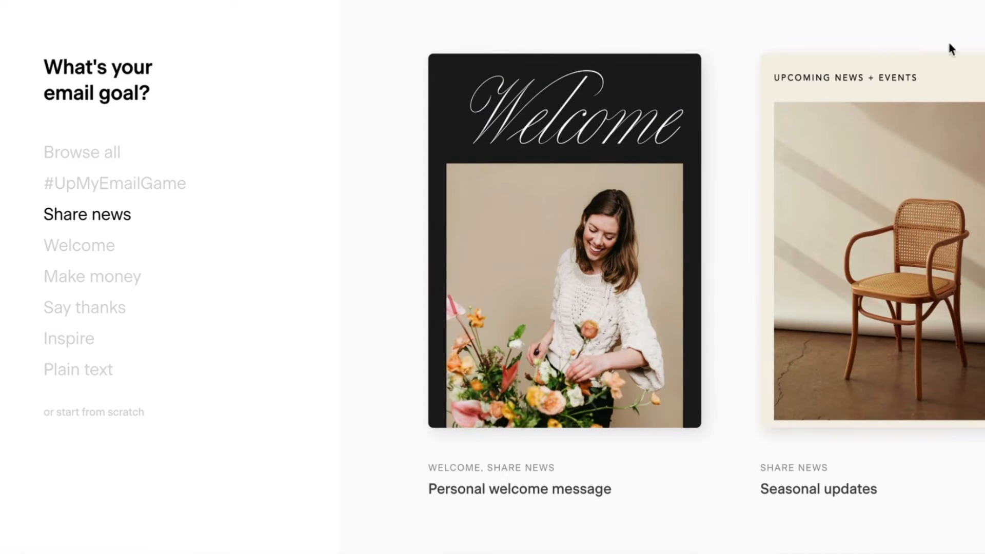
pyautogui.scroll(-3)
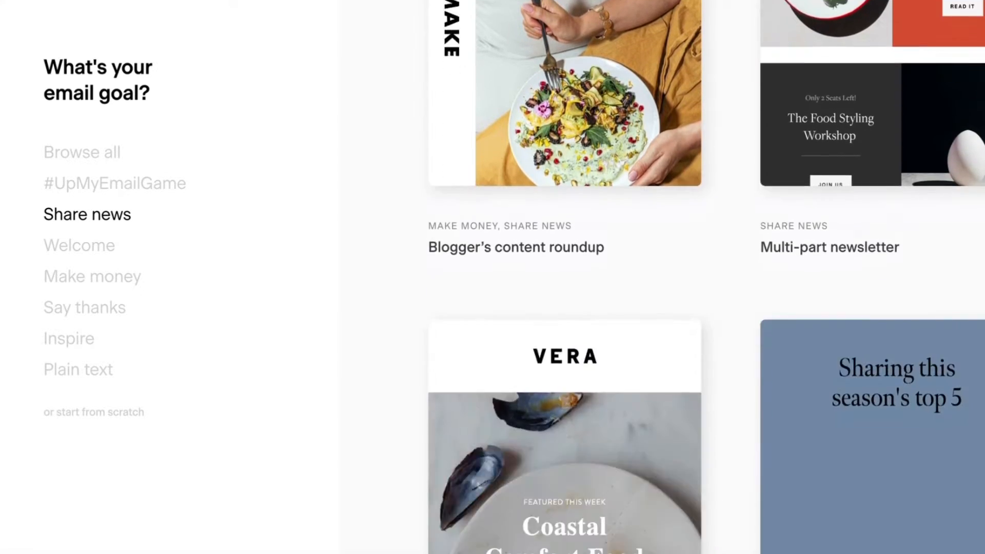
pyautogui.scroll(-3)
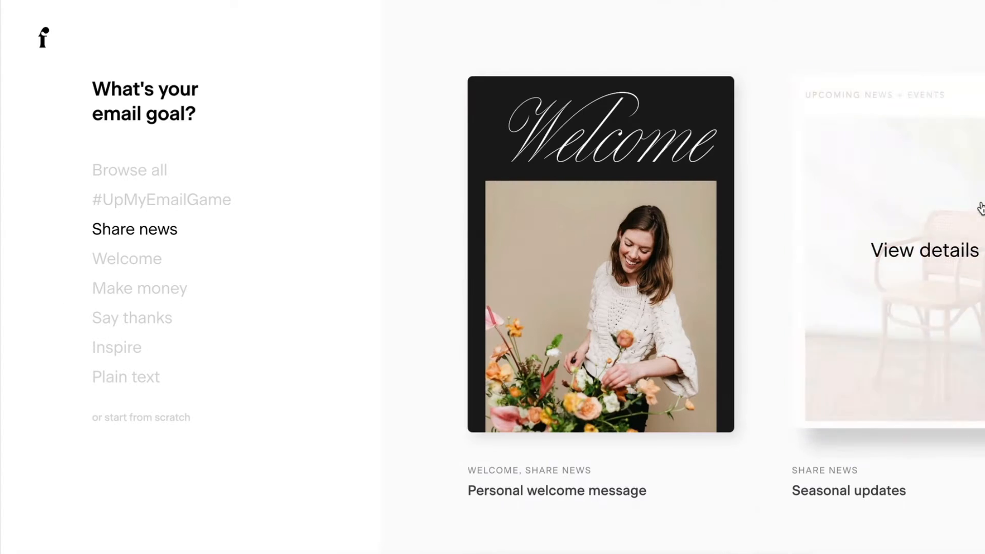
pyautogui.click(923, 250)
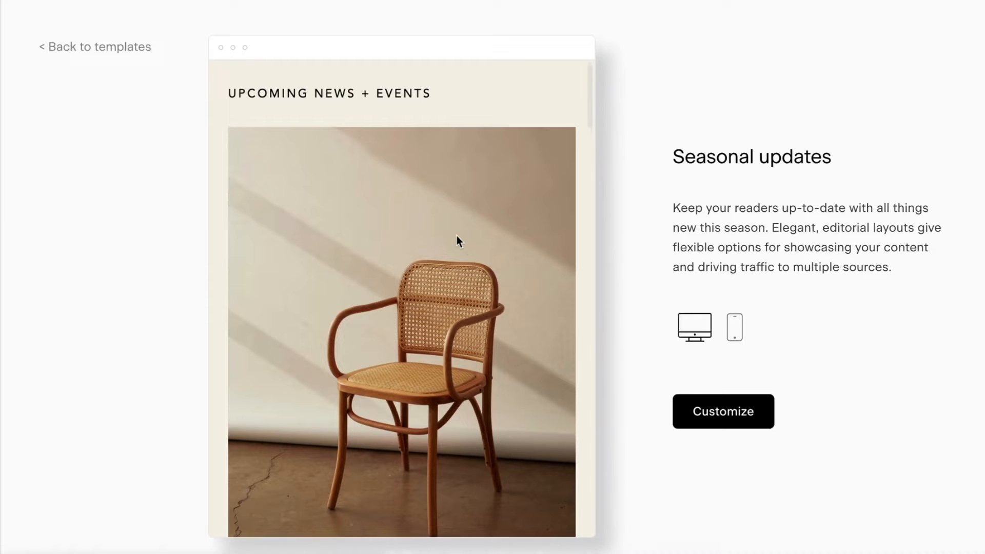
pyautogui.scroll(-3)
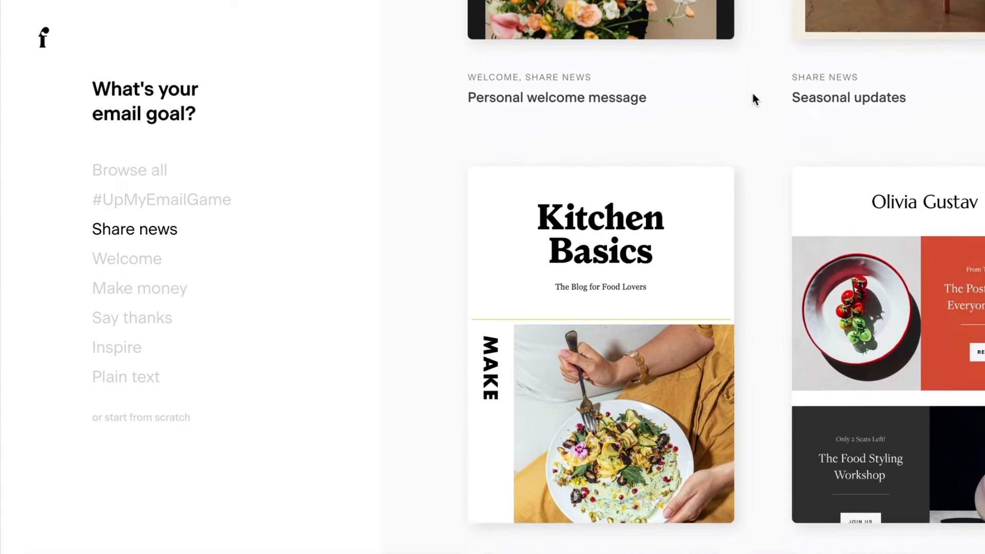
# Preview the Multi-part newsletter template details and return to the gallery.
pyautogui.scroll(-3)
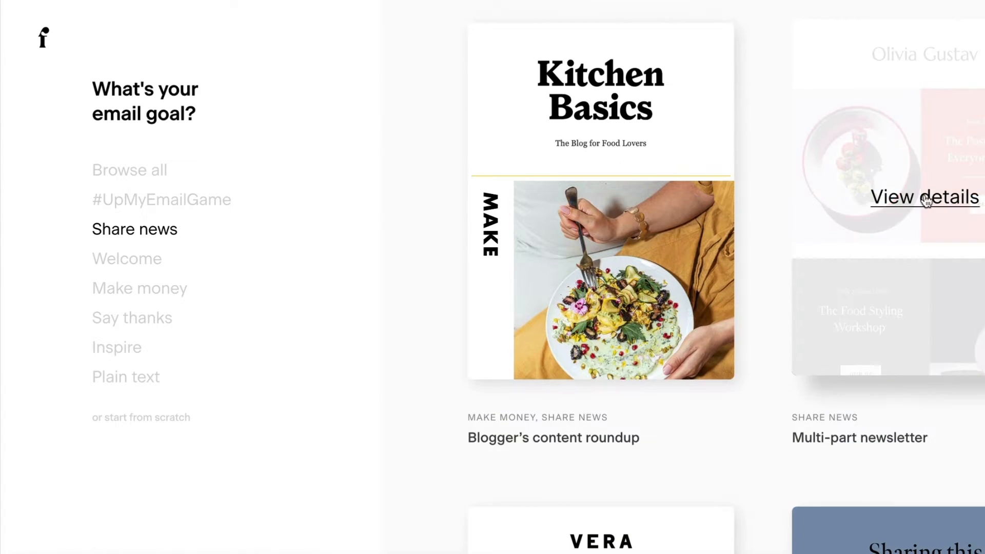
pyautogui.click(924, 197)
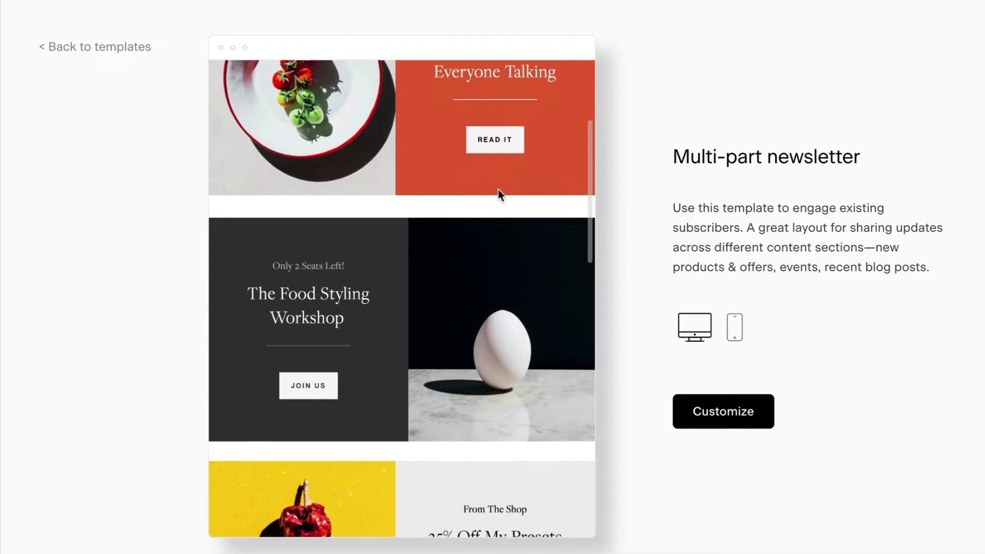
pyautogui.scroll(-3)
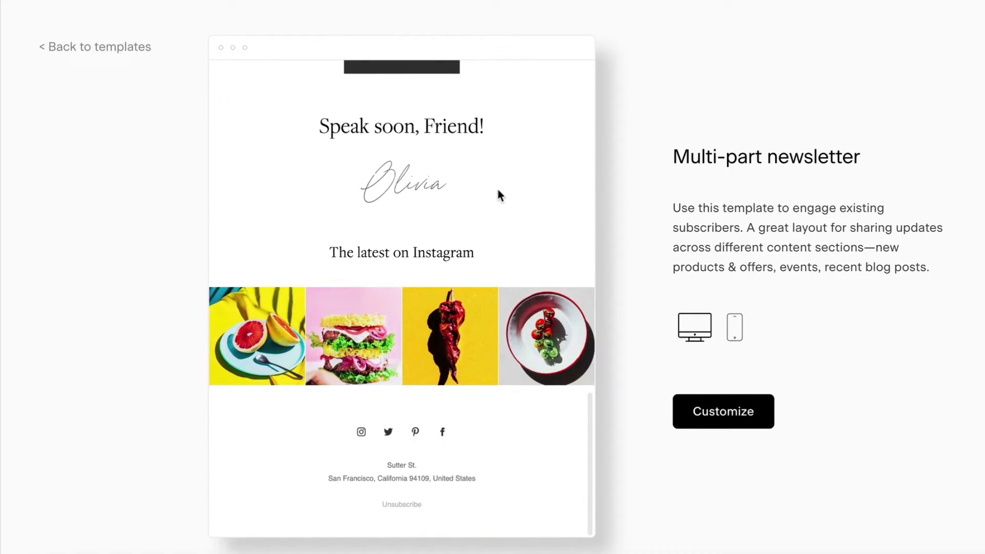
pyautogui.click(94, 47)
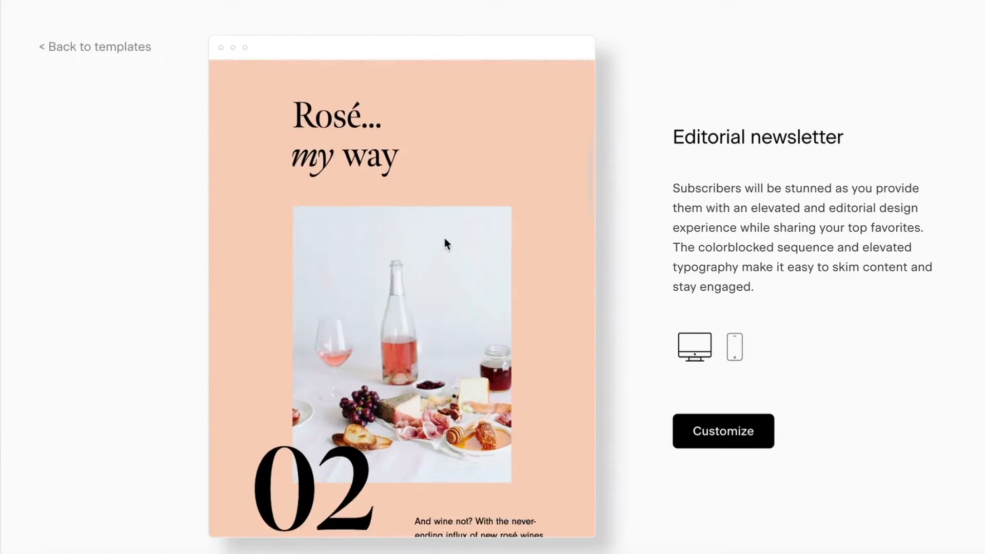
# Scroll through the Editorial newsletter template's full preview.
pyautogui.scroll(-3)
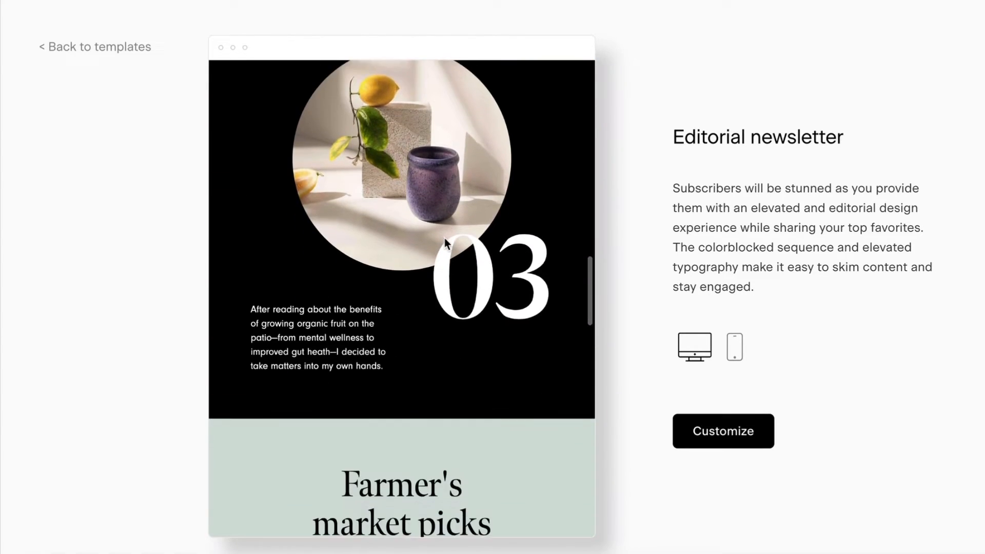
pyautogui.scroll(-3)
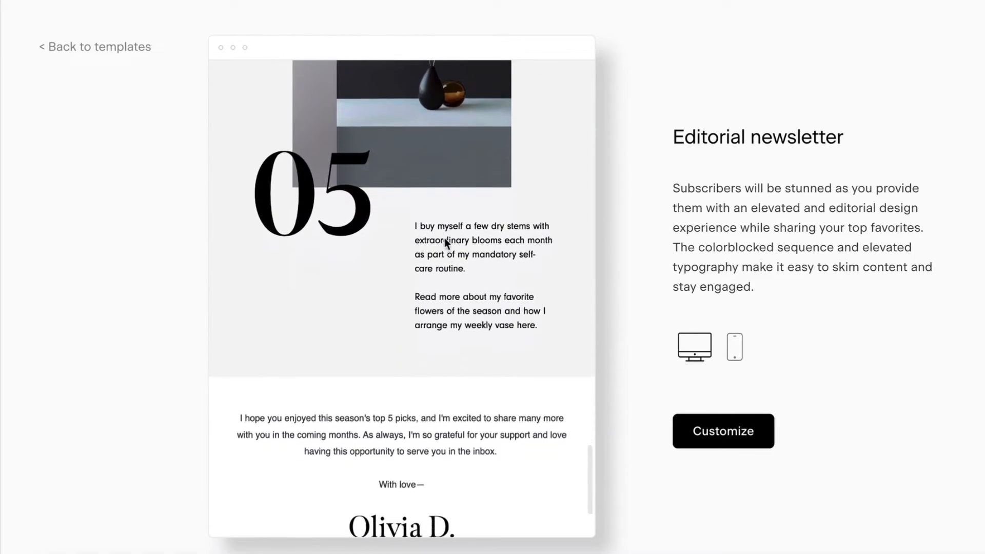
pyautogui.scroll(-3)
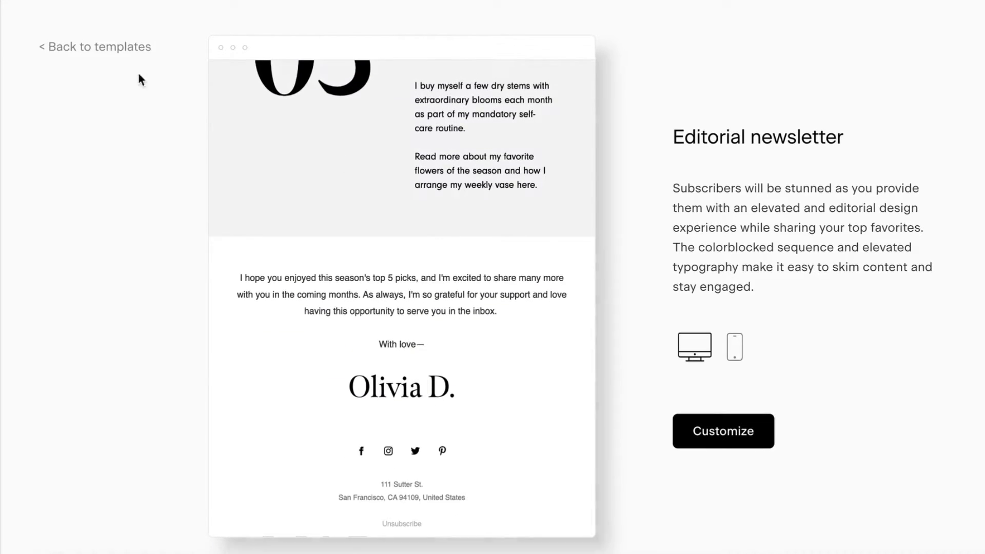
pyautogui.click(95, 46)
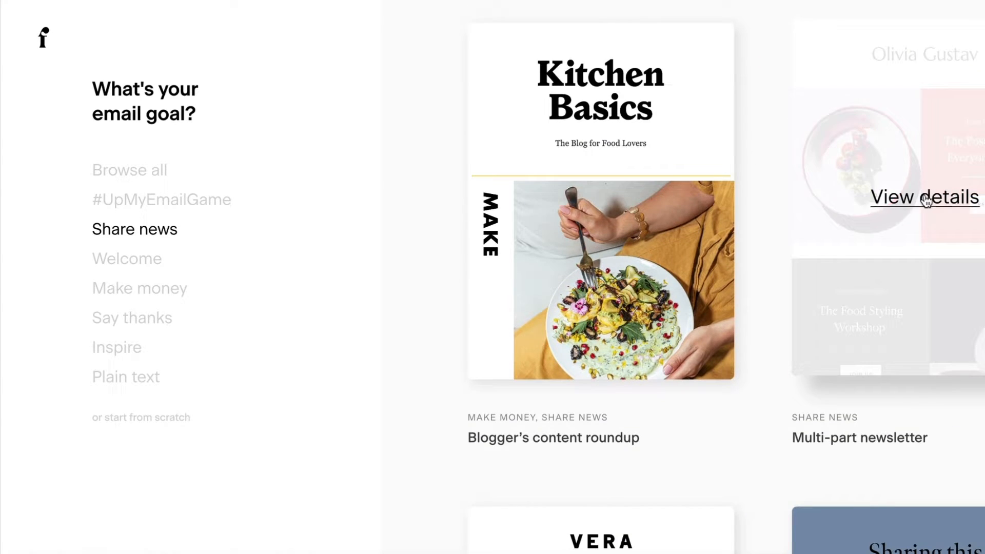
pyautogui.click(923, 196)
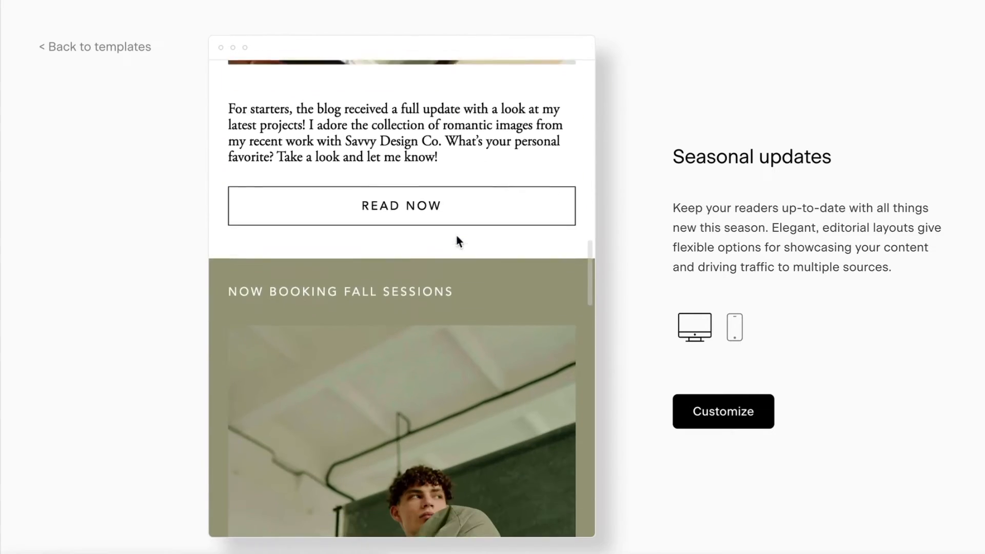
pyautogui.scroll(-3)
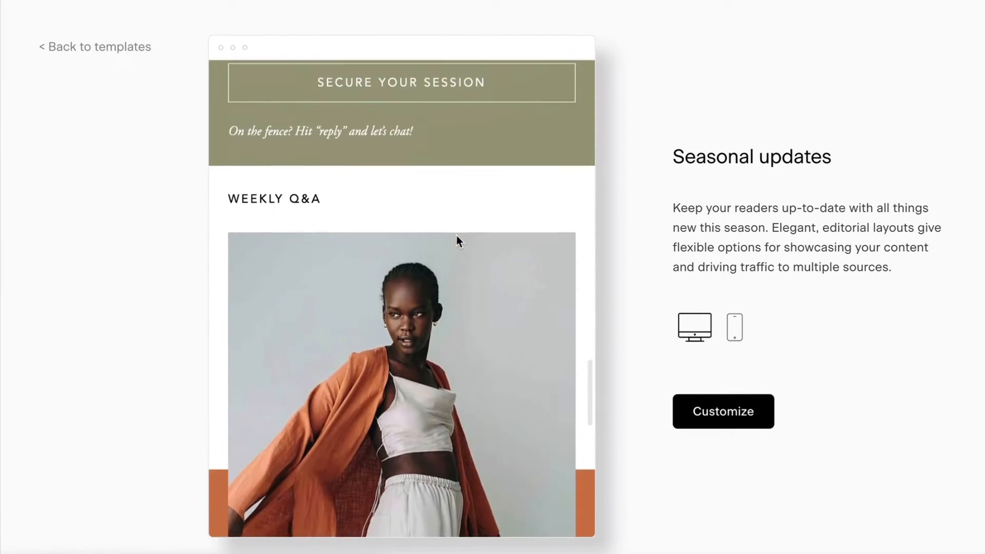
pyautogui.scroll(-3)
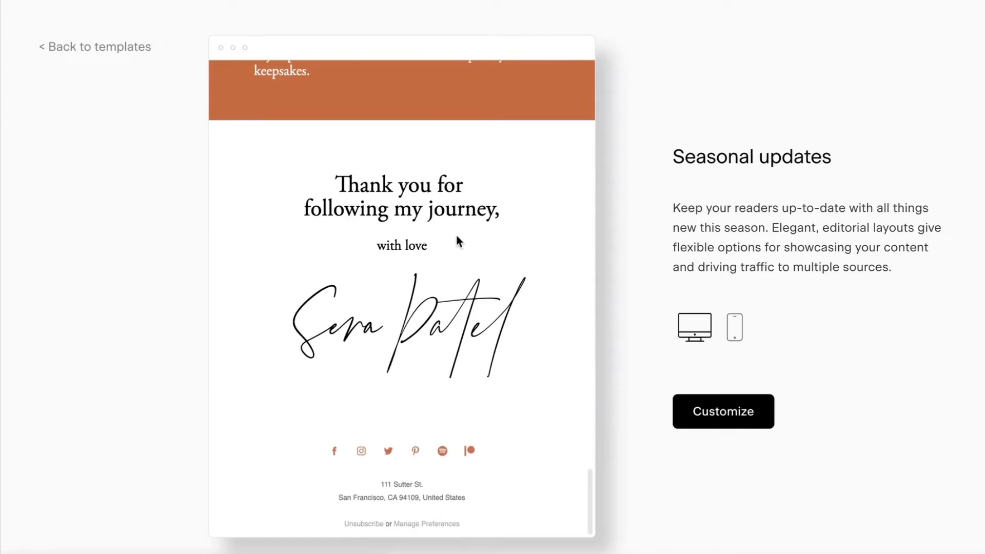
# Customize the Seasonal updates template and select its image placeholder in the designer.
pyautogui.click(722, 412)
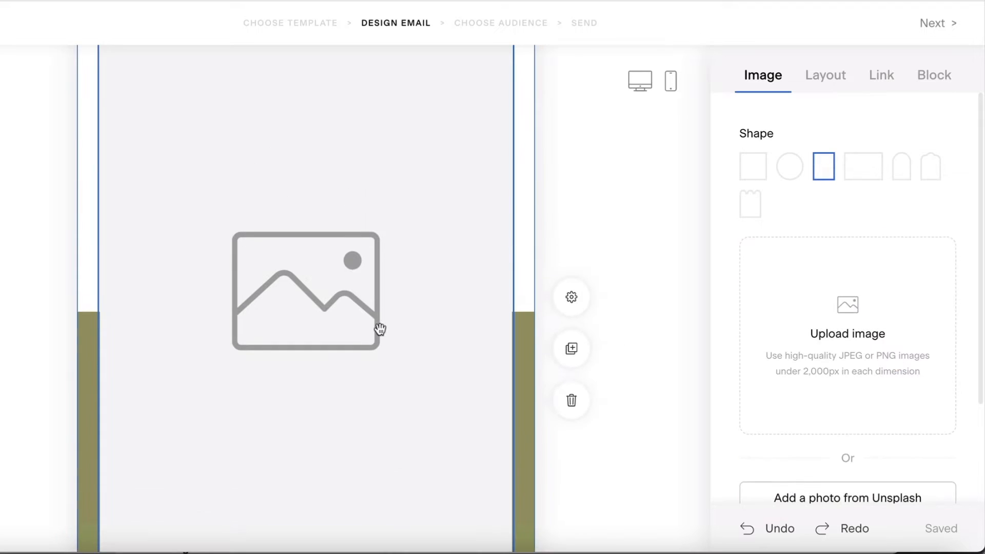
pyautogui.click(847, 334)
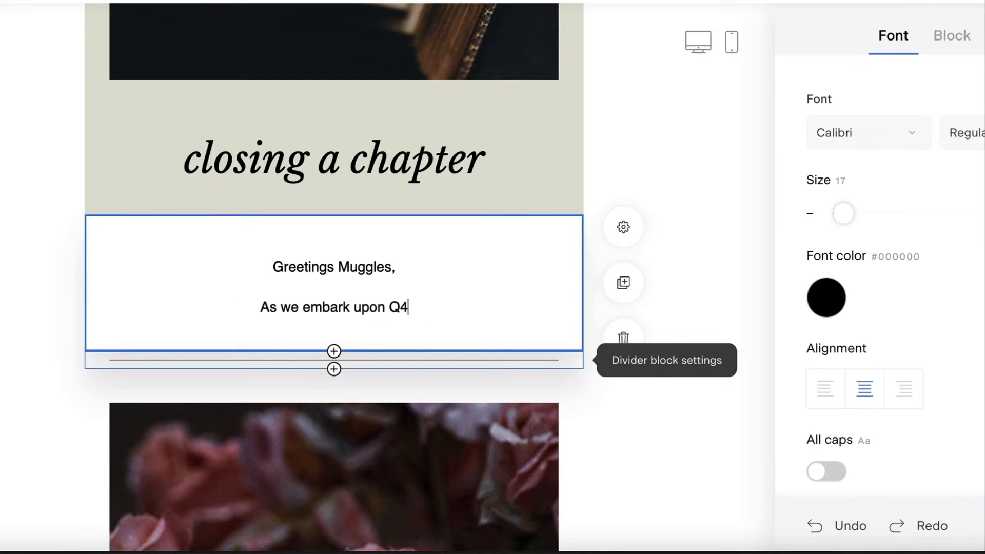
# Finish the greeting about year-end documents with resources and tips to strengthen written content.
pyautogui.write(", it's time to ensure that all of your end of the year documents and presentations are in order.")
pyautogui.write('Read on fo')
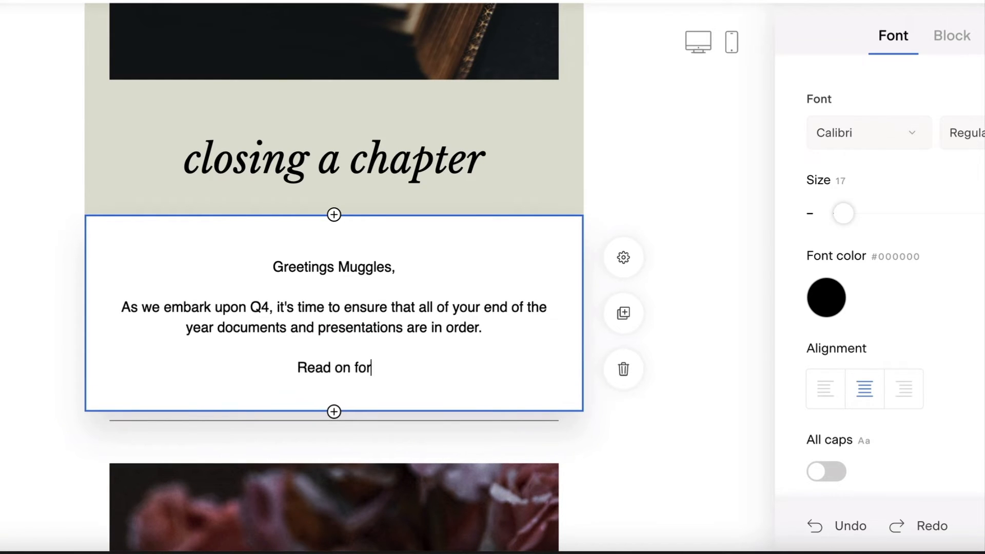
pyautogui.write('resources and tips to strengt')
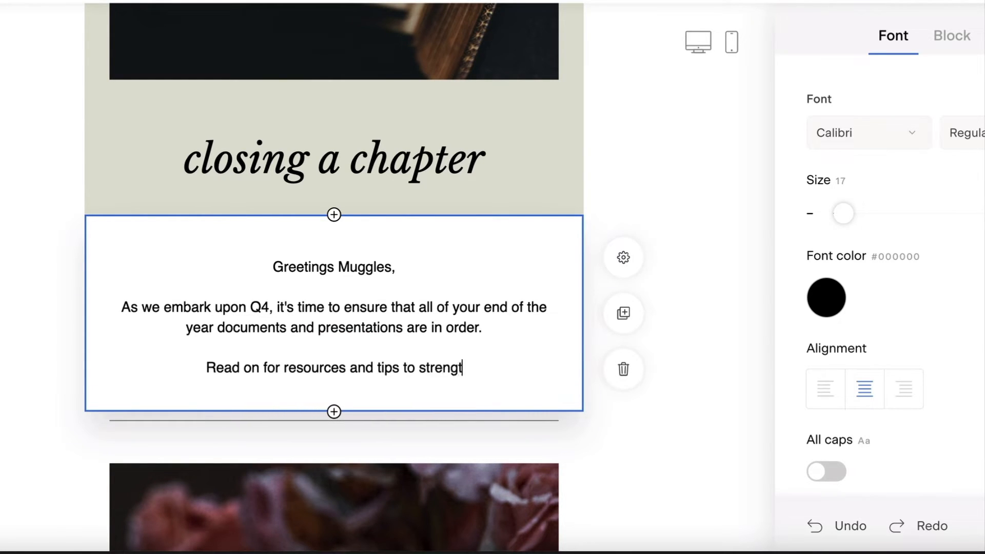
pyautogui.write('hen your written content.')
pyautogui.write('This month, team member Ginny shared an exceptional article on the ')
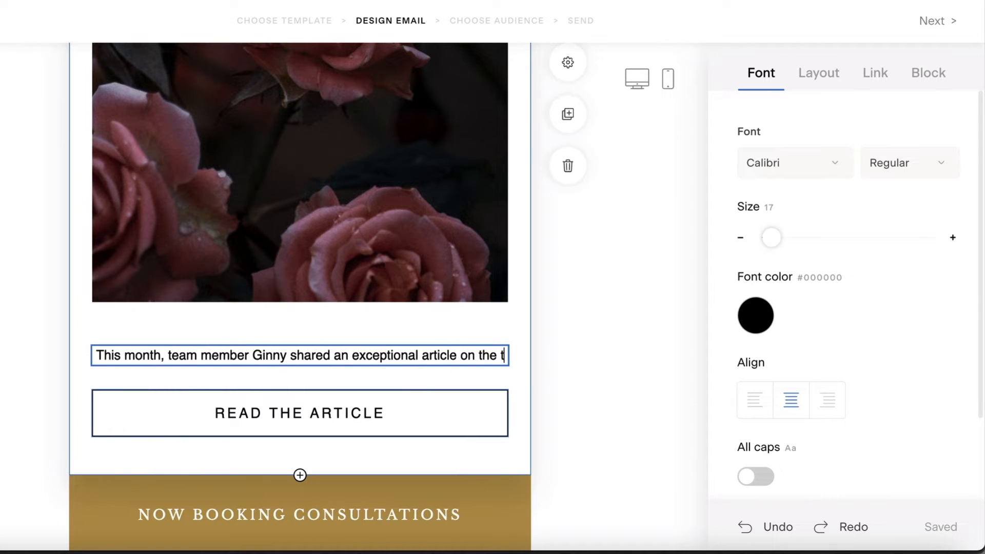
# Write the article blurb on repurposing research papers into presentations for an upcoming event.
pyautogui.write('topic of repurposing research')
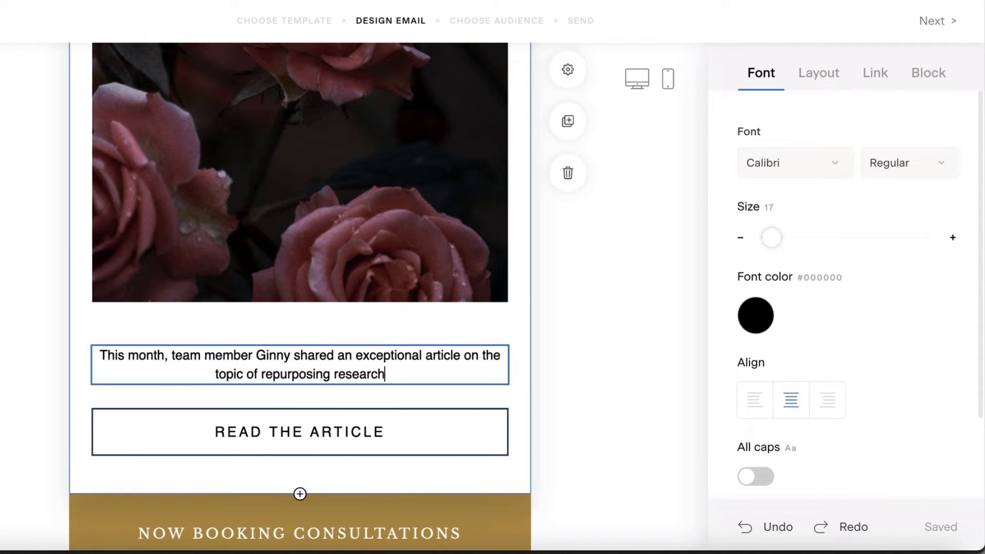
pyautogui.write('papers into presentations.')
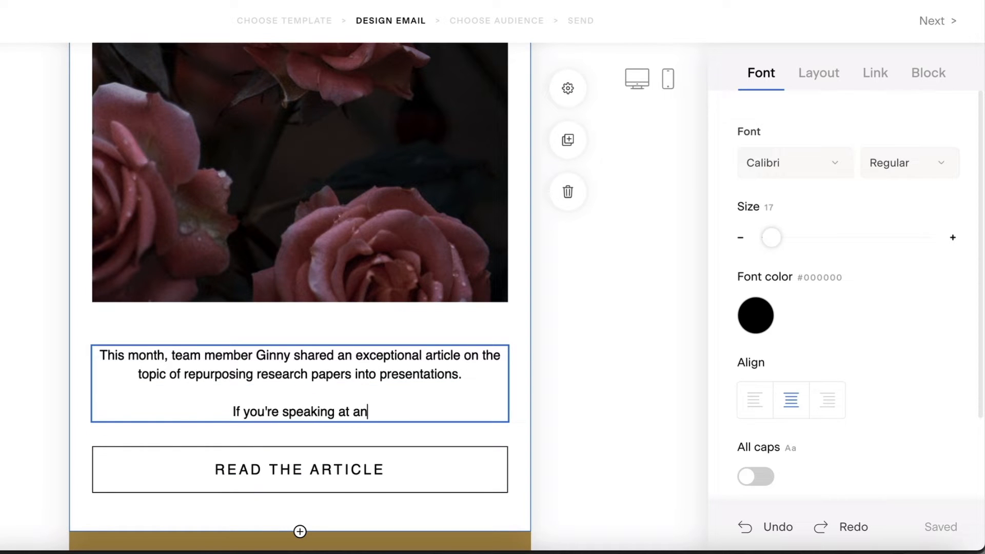
pyautogui.write('upcoming event, this post w')
pyautogui.write('NOW BOOKING CO')
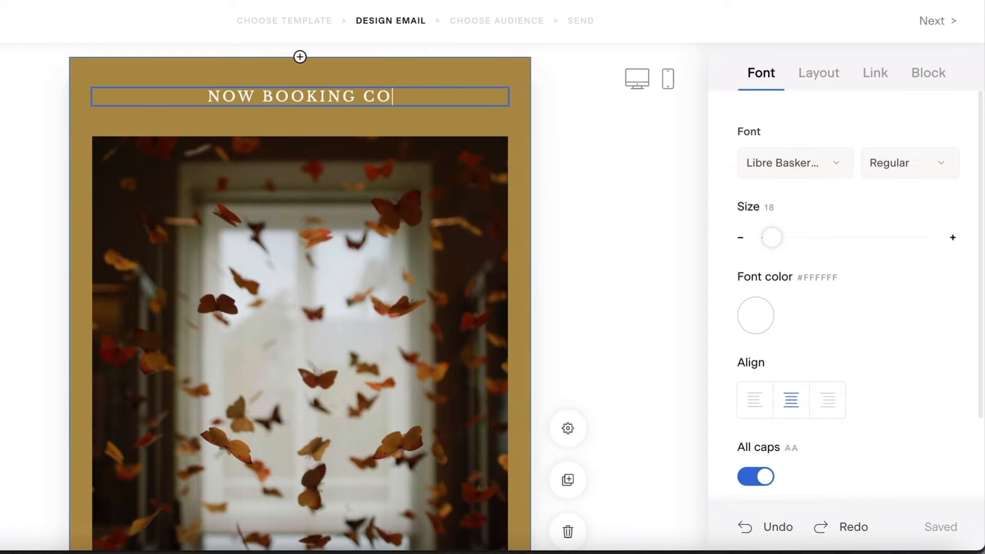
# Scroll down to the booking and Weekly Q&A blocks to edit them.
pyautogui.scroll(-3)
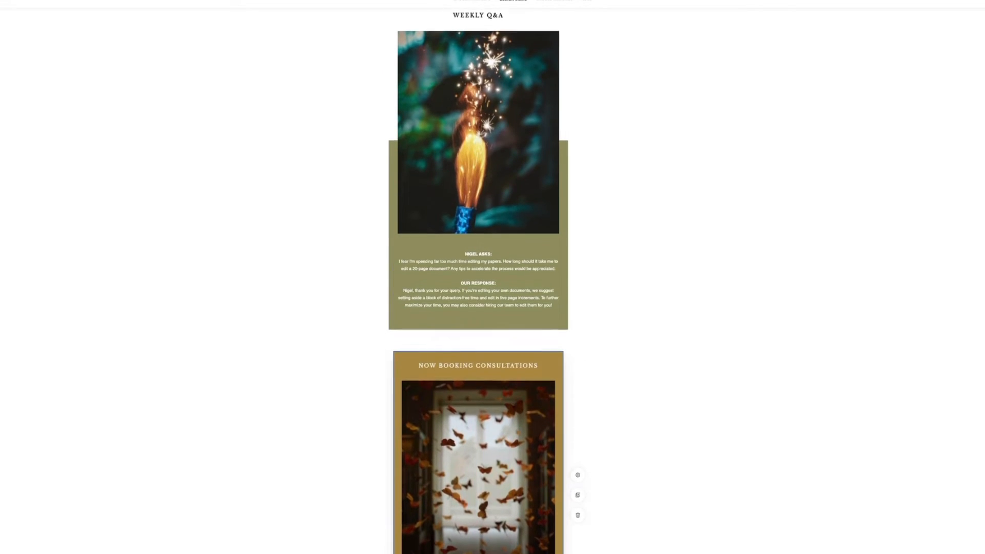
pyautogui.scroll(-3)
pyautogui.write('Our autumn schedule is officially open to subscribers ONLY. Both in-p')
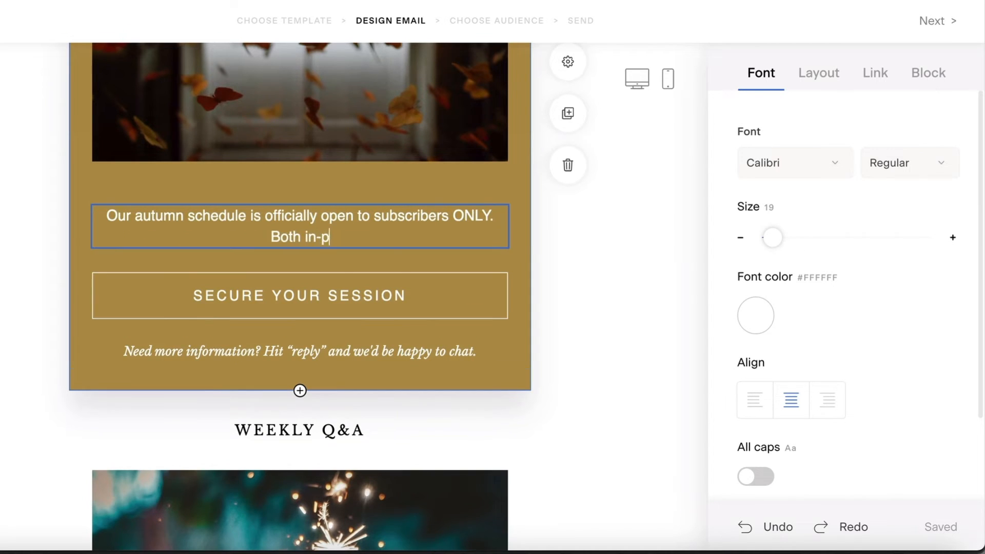
# Write the booking blurb offering in-person and virtual consults on the calendar for a limited time.
pyautogui.write('erson and virtual consult sessions are available.')
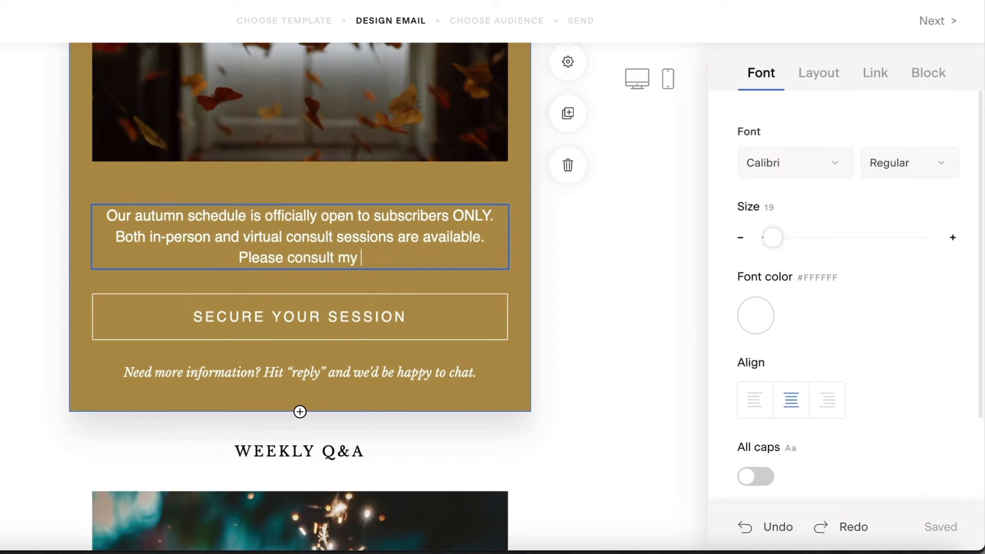
pyautogui.write('calendar for a limited t')
pyautogui.write('NOW BOOKING CO')
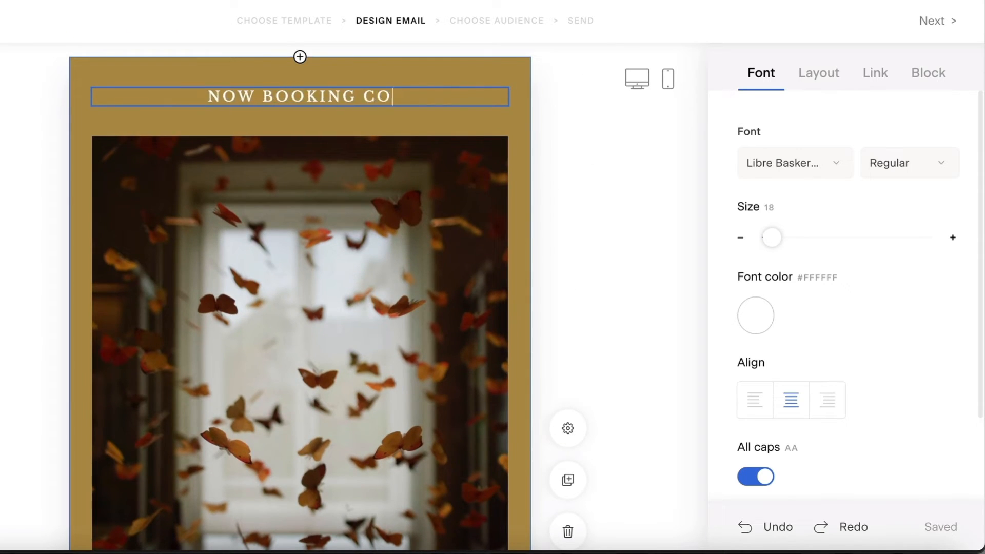
# Try adding a video block and browse the add-block panel layouts below the sign-off.
pyautogui.scroll(-3)
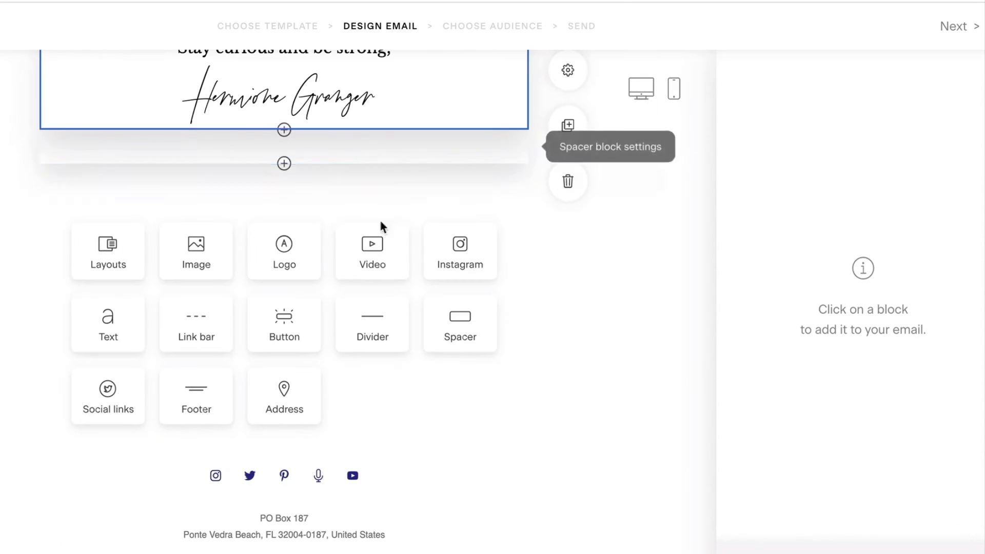
pyautogui.click(371, 251)
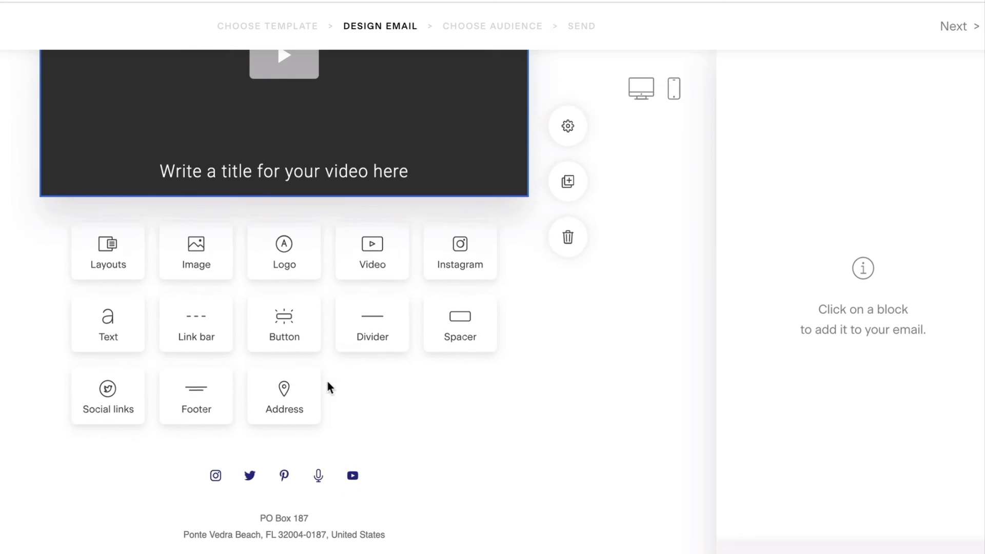
pyautogui.click(459, 251)
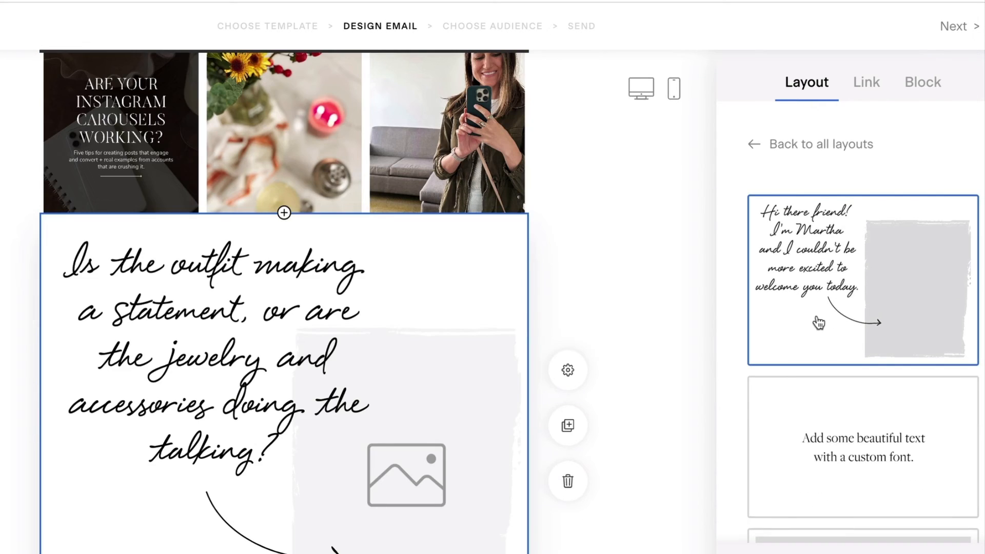
pyautogui.scroll(-3)
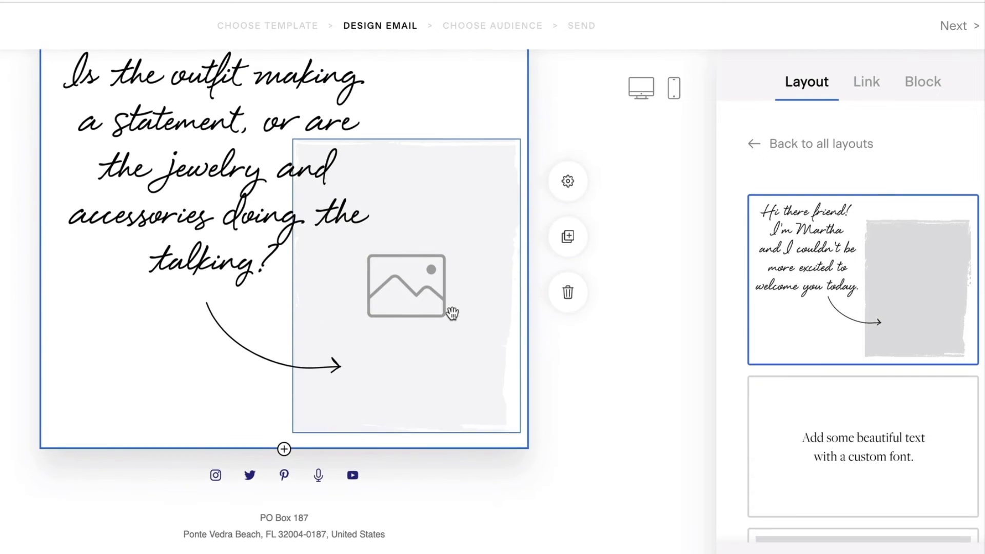
pyautogui.scroll(-3)
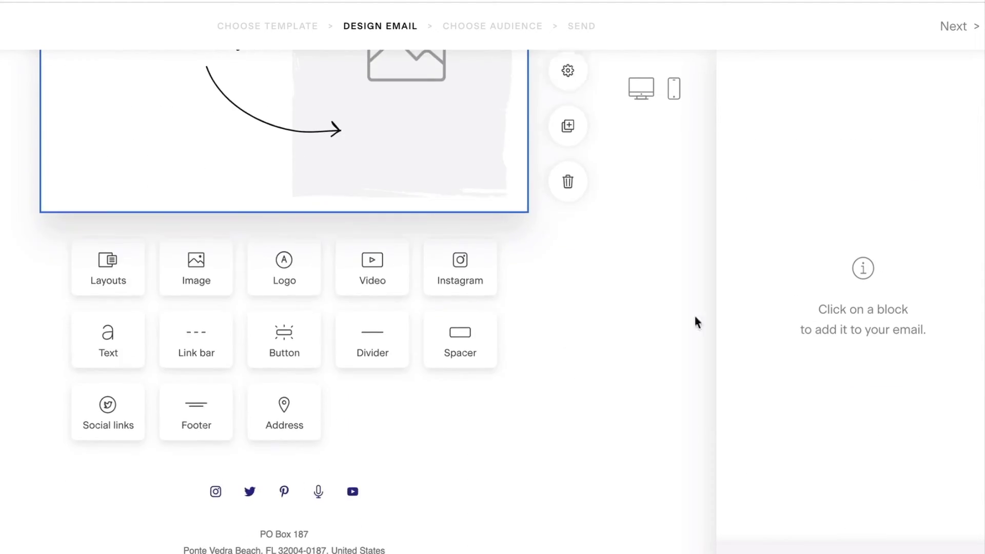
pyautogui.moveTo(460, 266)
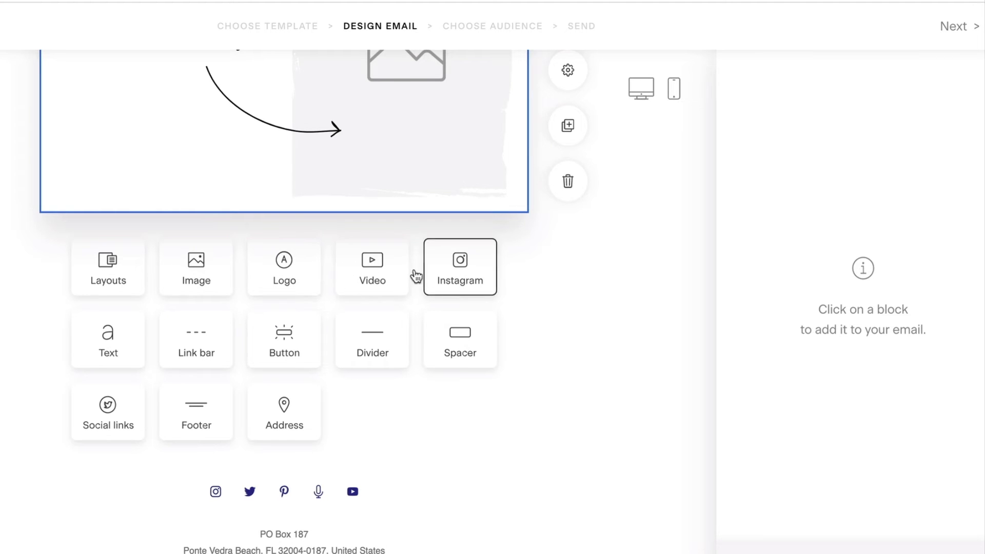
# Set the subject line 'How long does it take you to edit?' with preview text and save the draft.
pyautogui.click(108, 267)
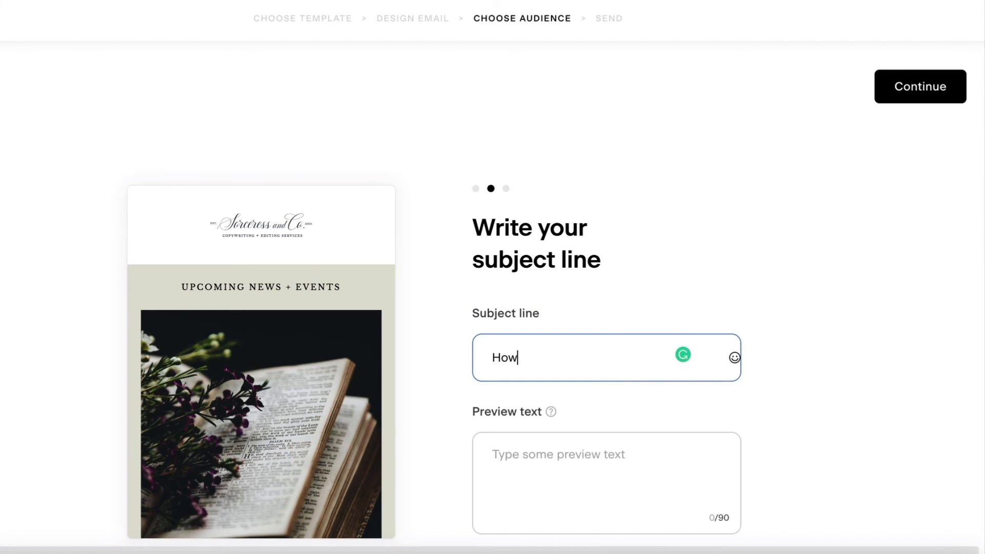
pyautogui.write('Work smarter, not harder. Tips inside.')
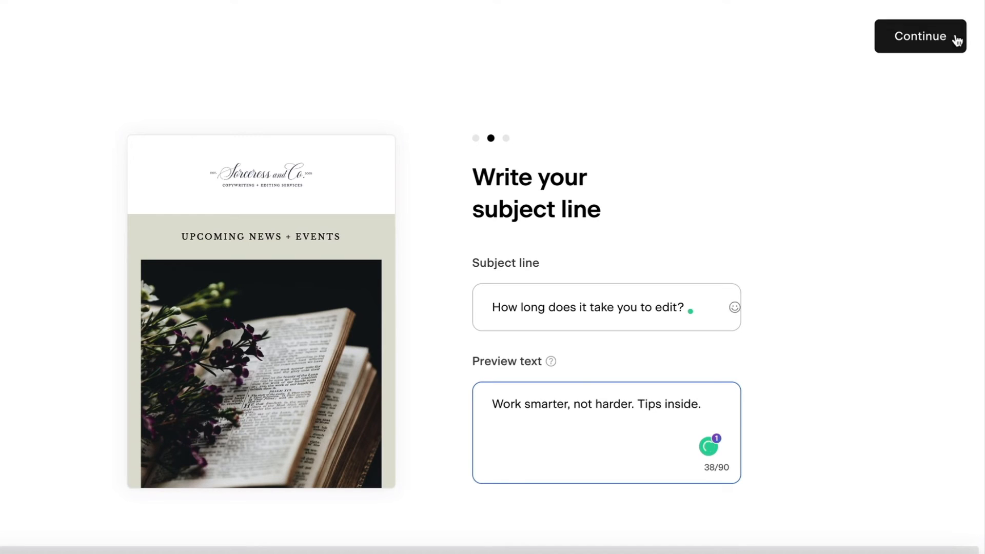
pyautogui.click(919, 36)
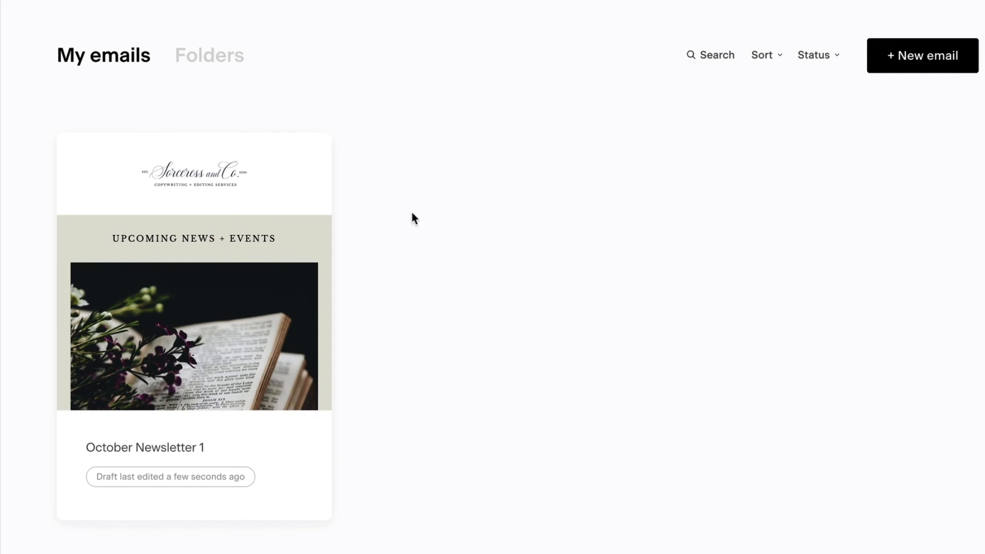
# Preview the October Newsletter 1 draft, scrolling past its banner, book image and greeting.
pyautogui.click(300, 156)
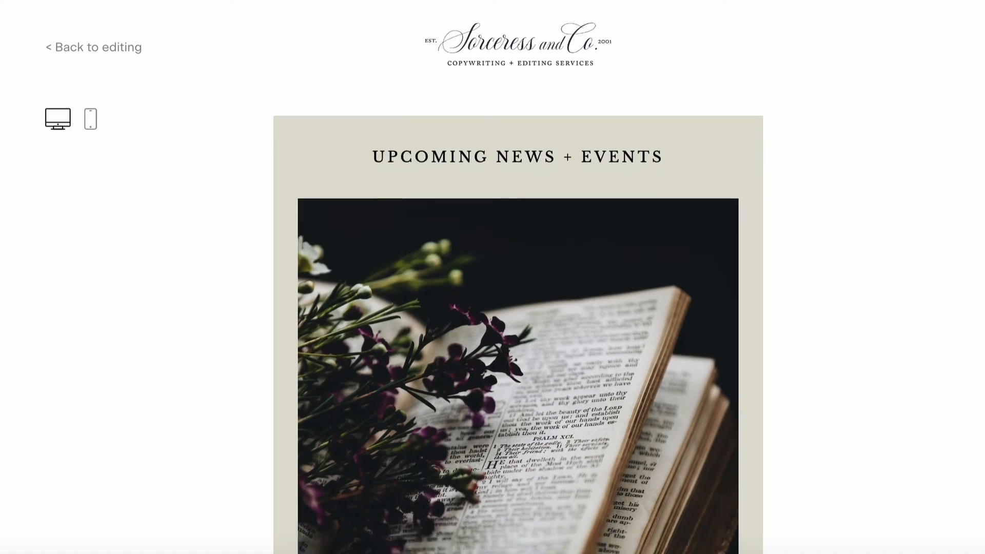
pyautogui.scroll(-3)
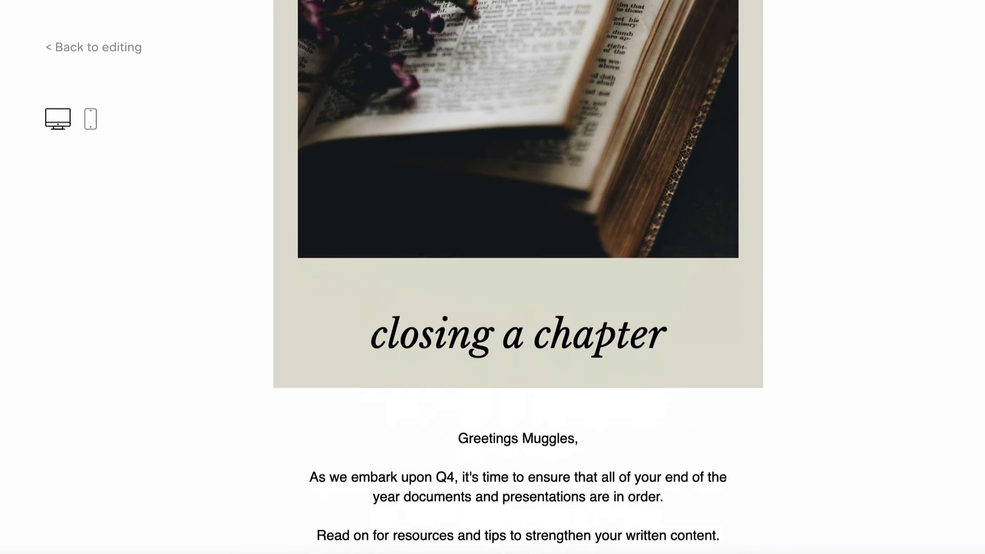